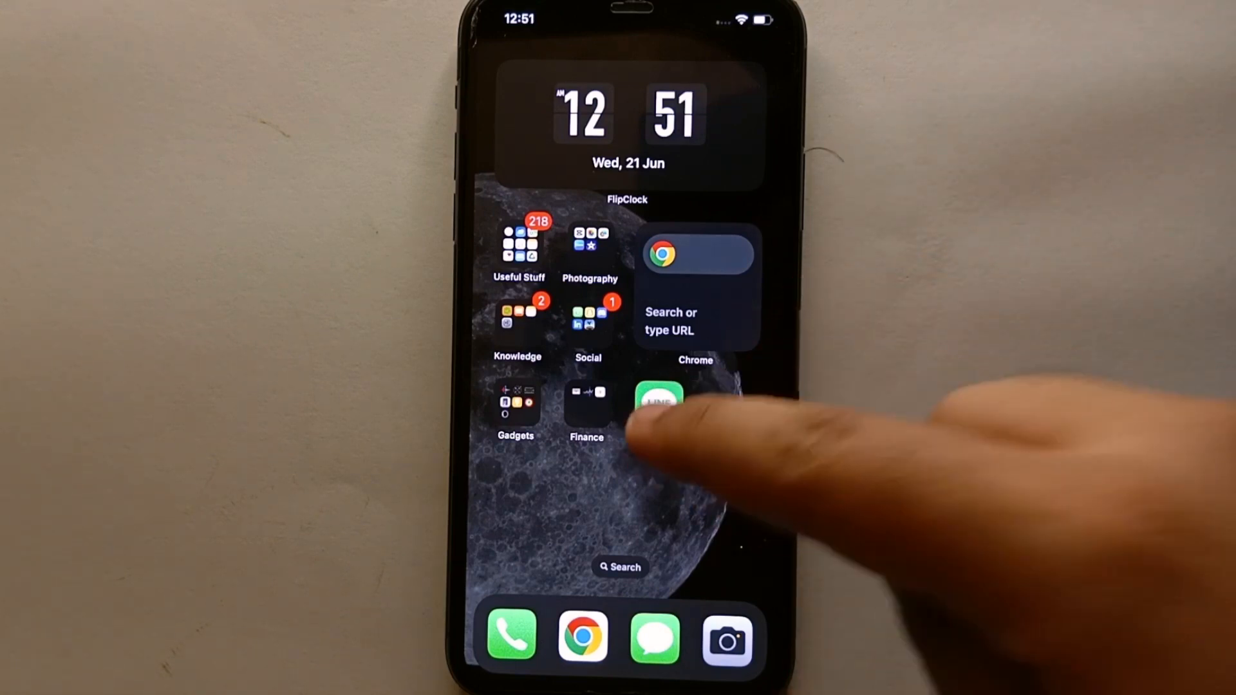
{"action": "mouse_move", "coordinate": [658, 404]}
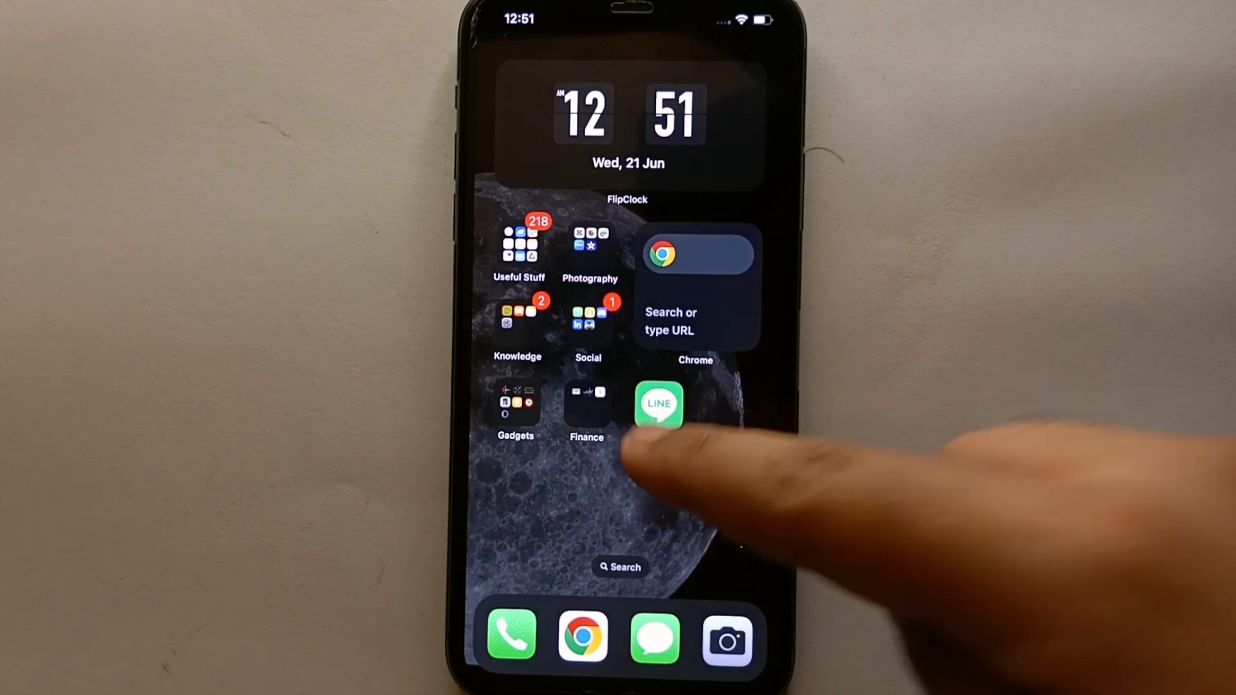
- Launch LINE from the iPhone home screen to reach its Home tab
{"action": "left_click", "coordinate": [660, 404]}
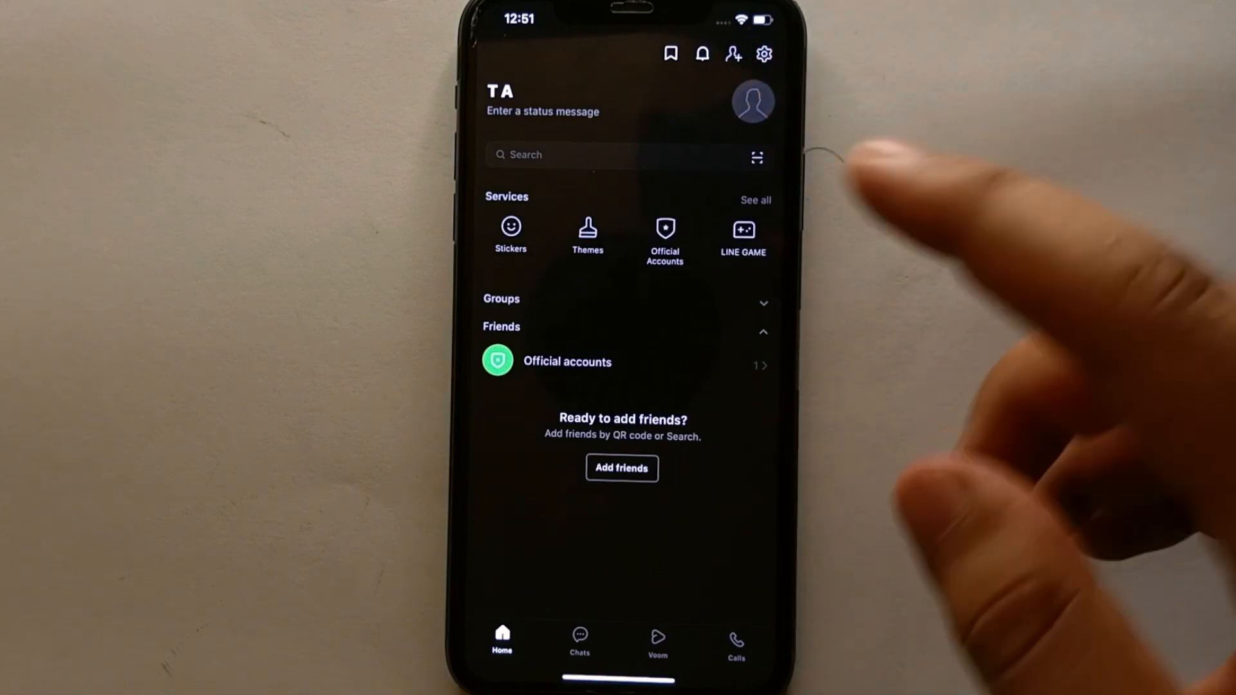
- Open LINE Settings via the gear icon and scroll down to the General section
{"action": "left_click", "coordinate": [763, 53]}
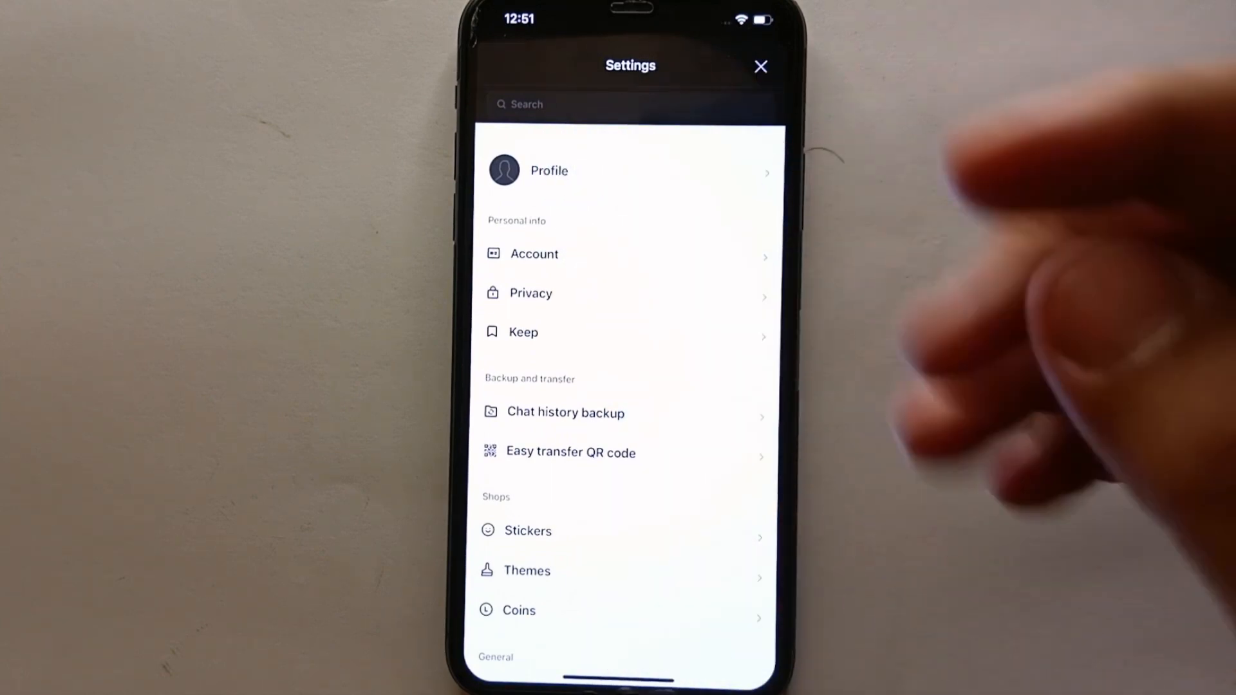
{"action": "mouse_move", "coordinate": [709, 442]}
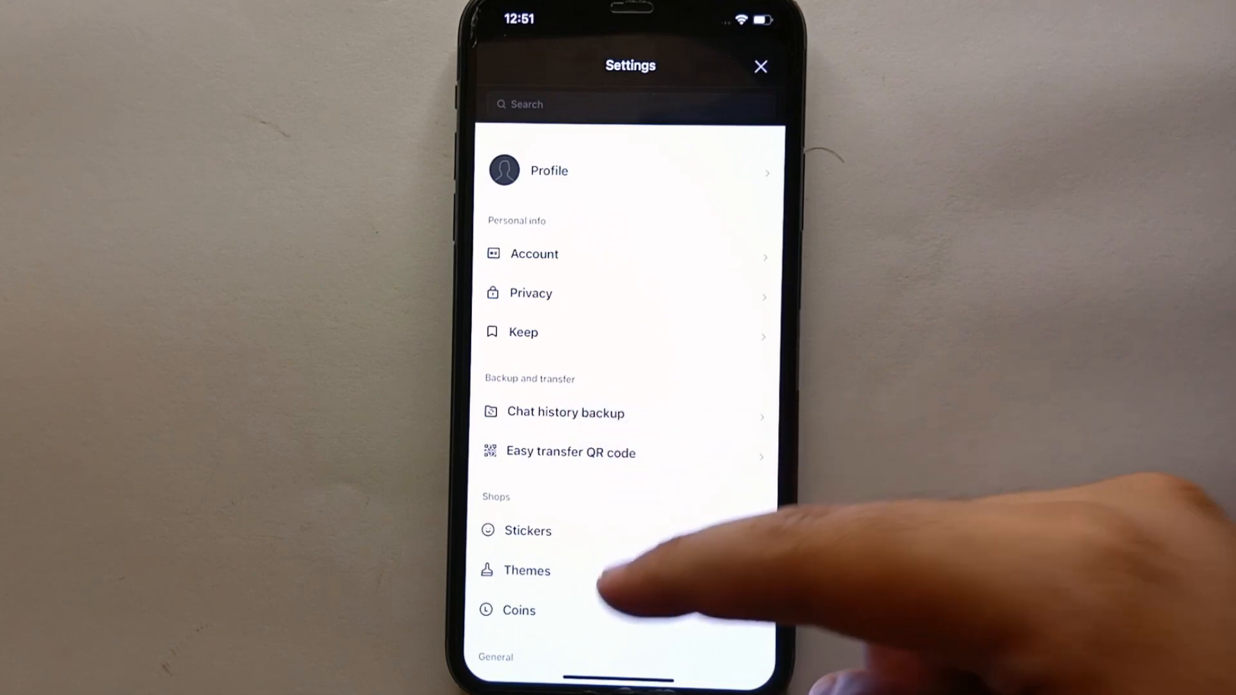
{"action": "scroll", "scroll_direction": "down", "scroll_amount": 3}
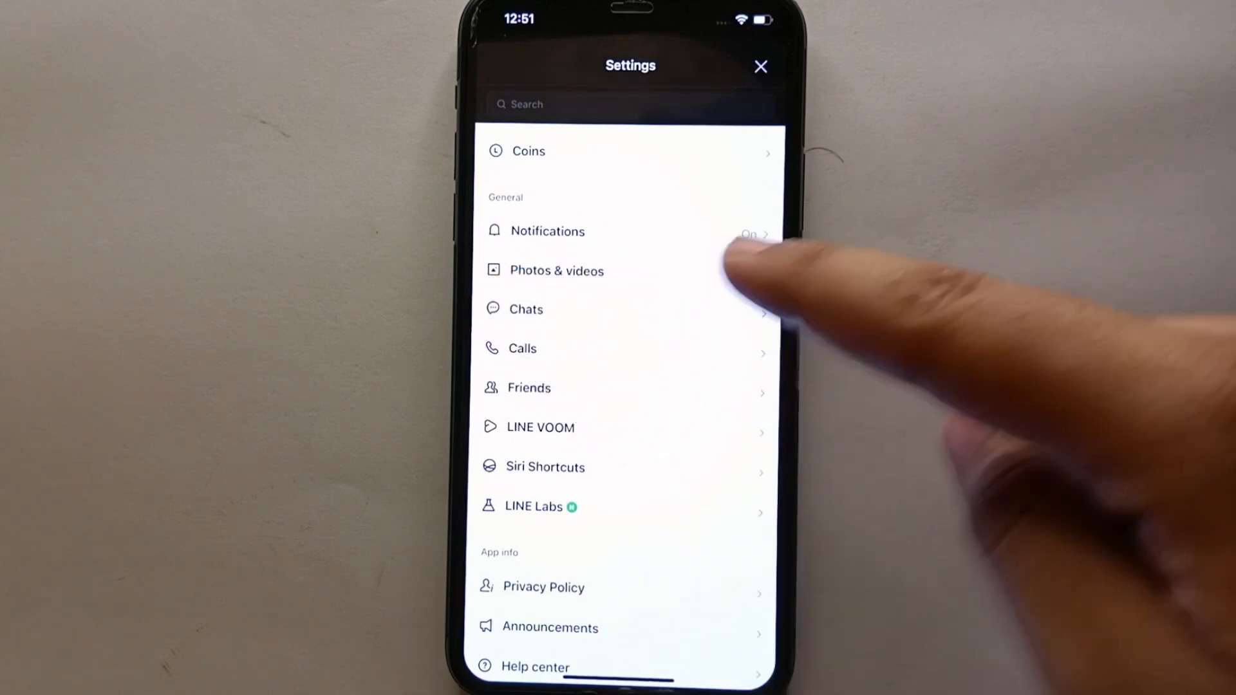
- Open Photos & videos and toggle Auto-play GIFs off and back on
{"action": "left_click", "coordinate": [556, 270]}
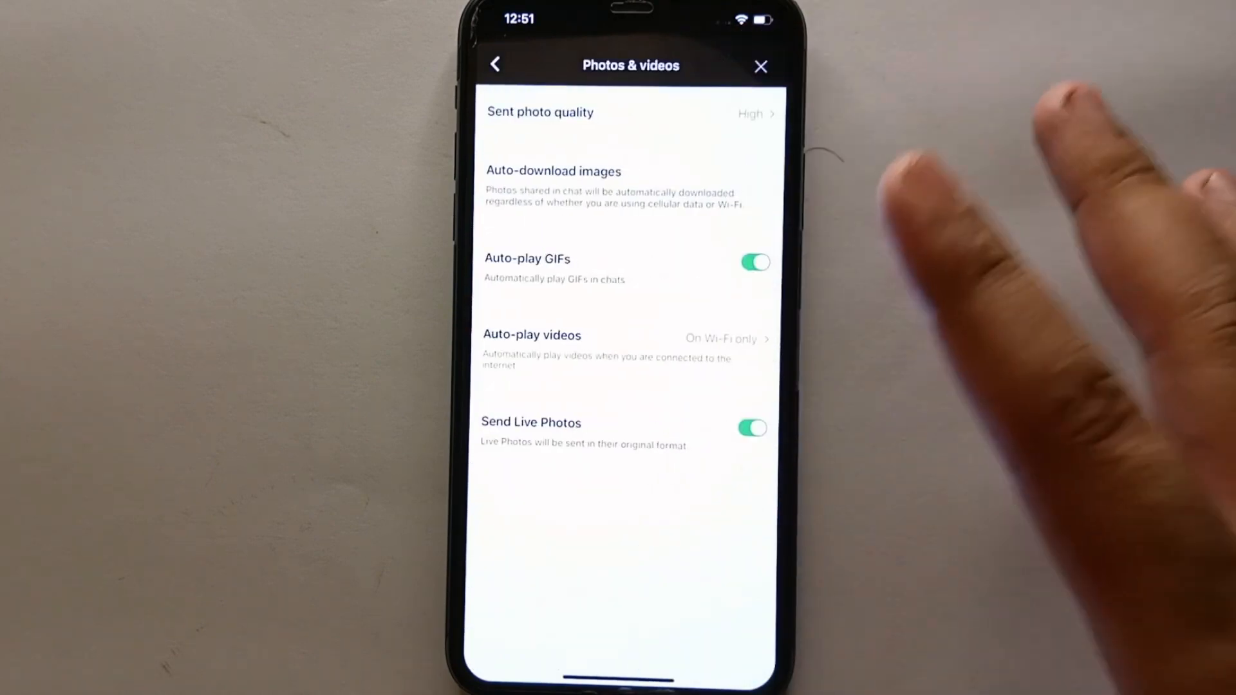
{"action": "mouse_move", "coordinate": [985, 237]}
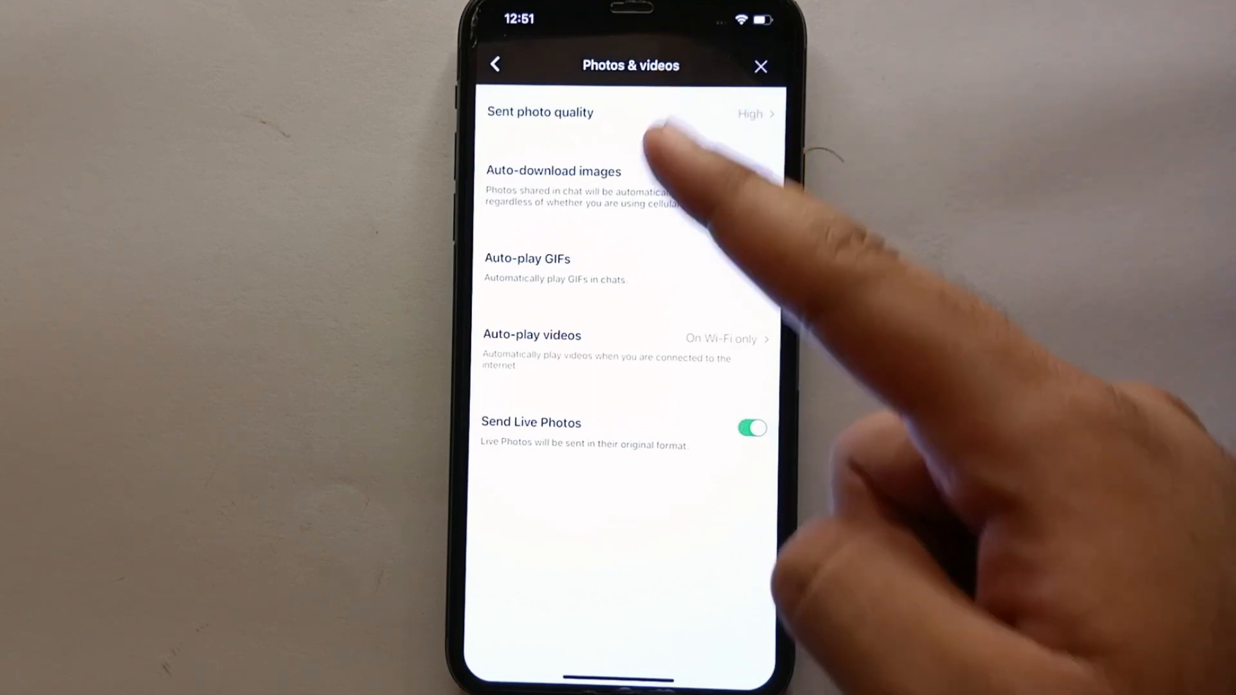
{"action": "left_click", "coordinate": [753, 262]}
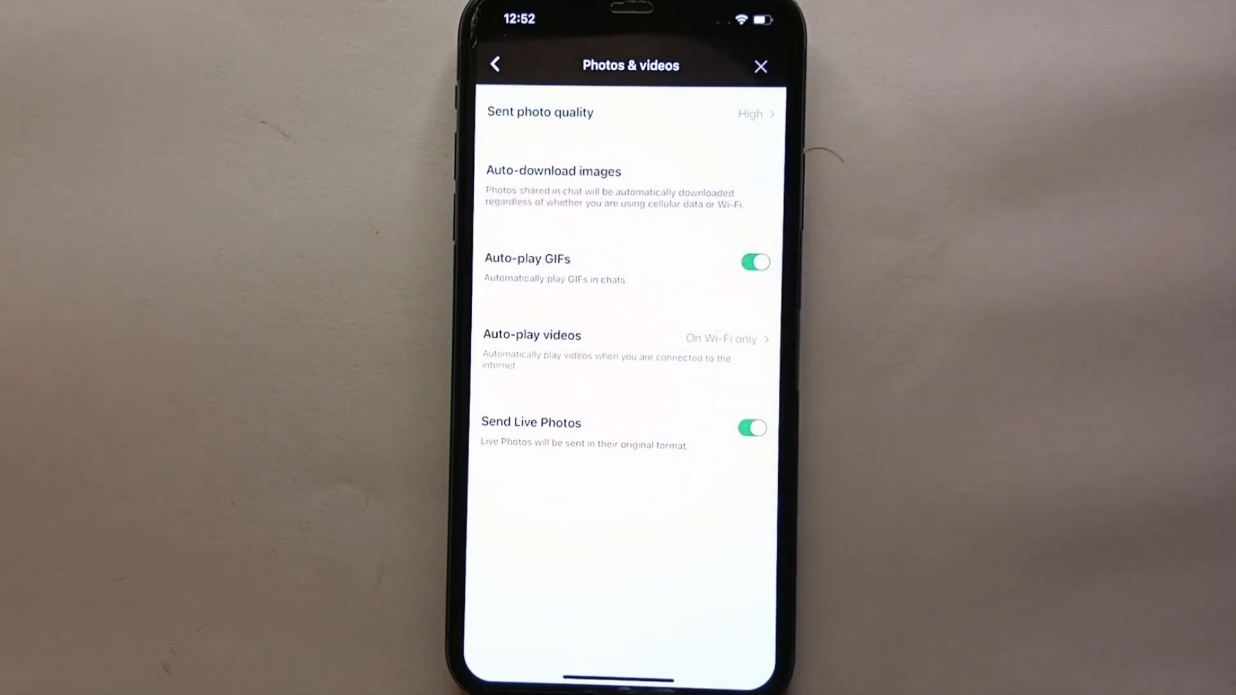
{"action": "left_click", "coordinate": [751, 262]}
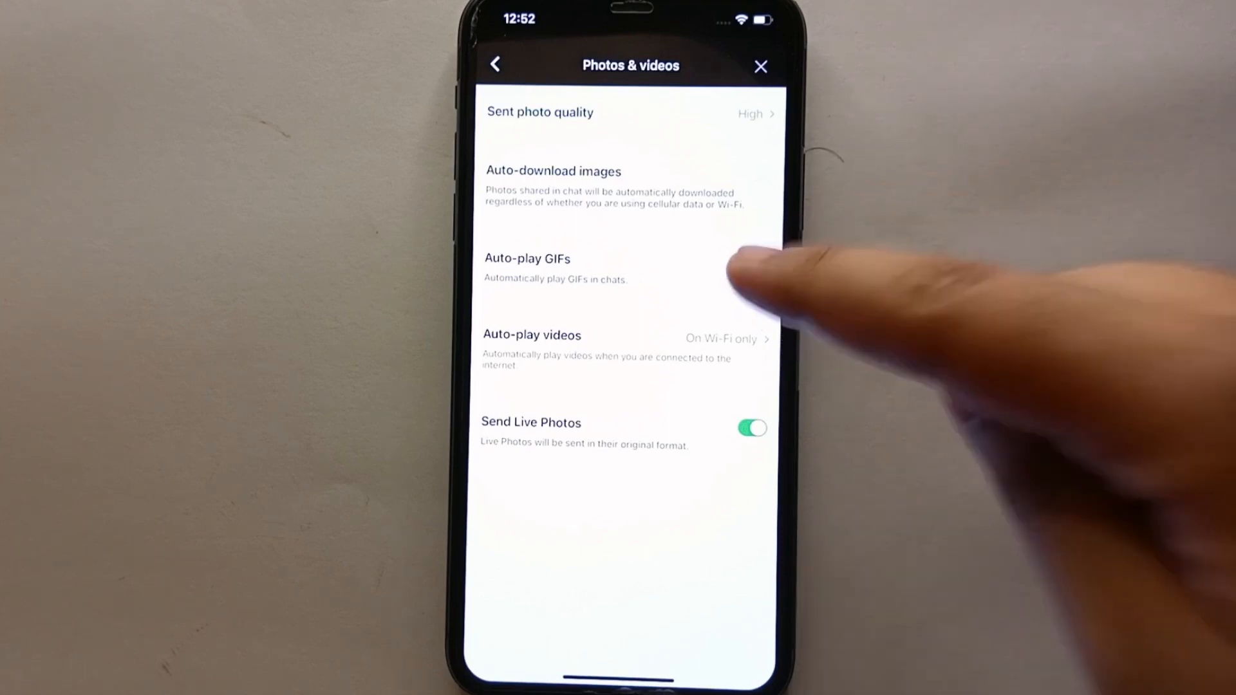
{"action": "left_click", "coordinate": [753, 263]}
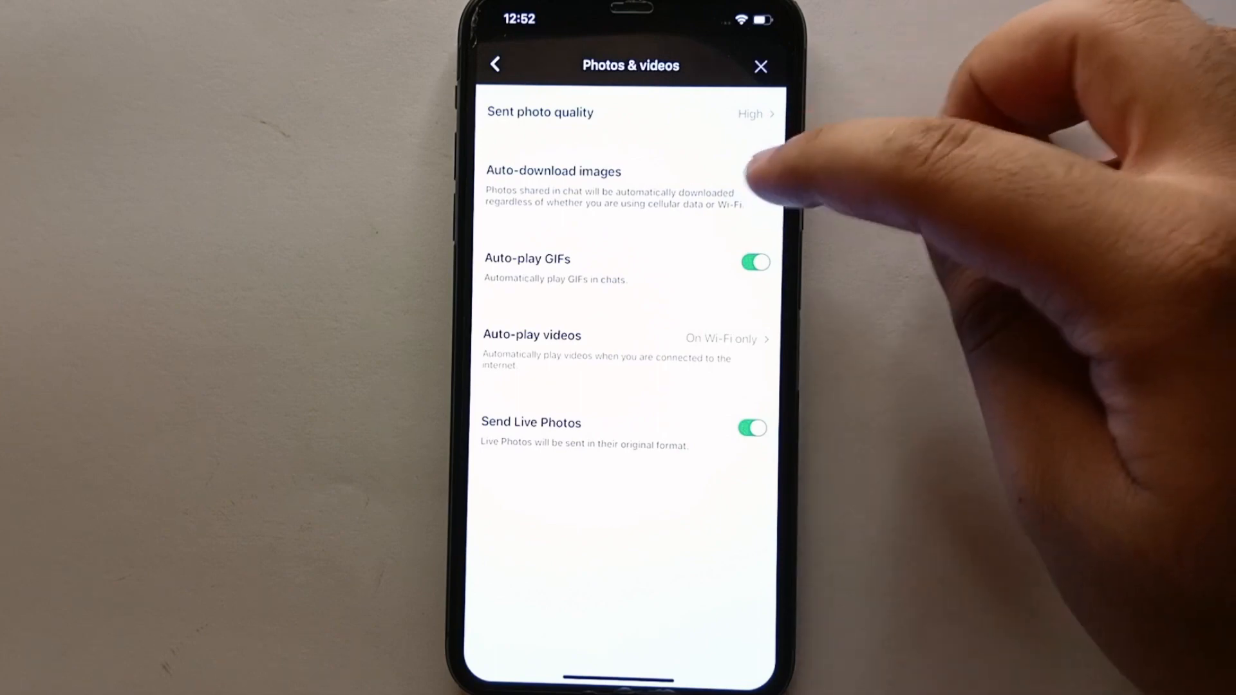
- Switch Auto-download images on, toggle it off, then back on
{"action": "left_click", "coordinate": [755, 172]}
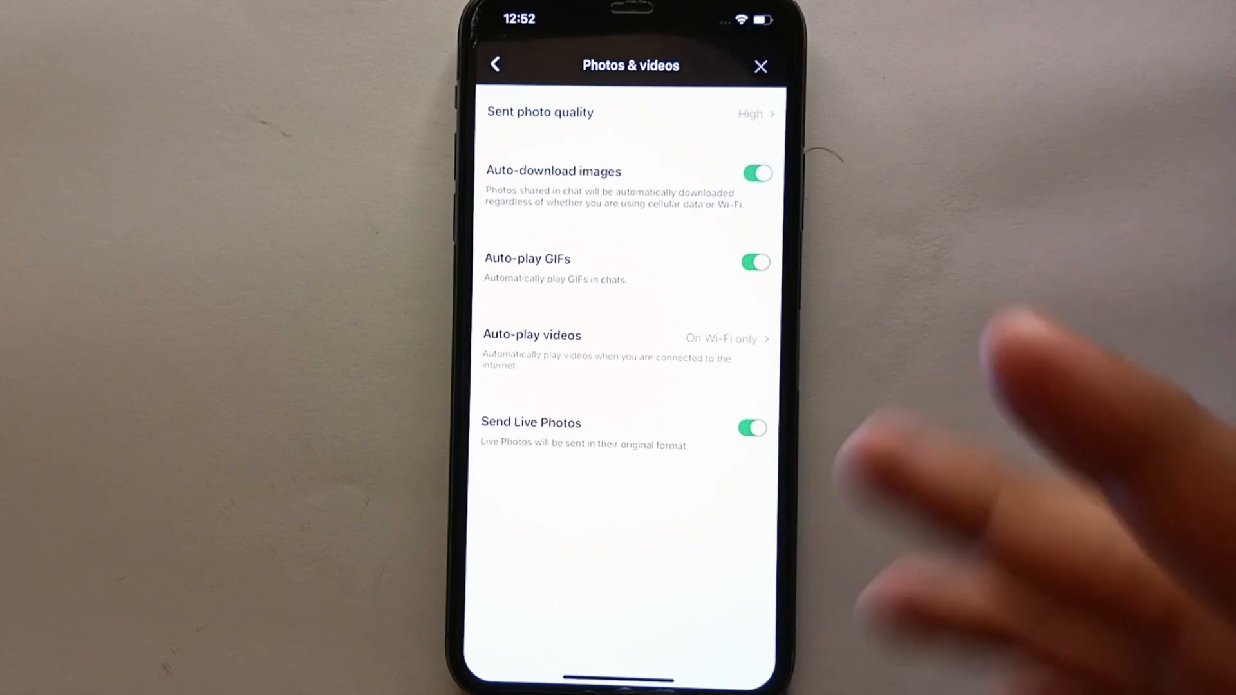
{"action": "mouse_move", "coordinate": [1103, 379]}
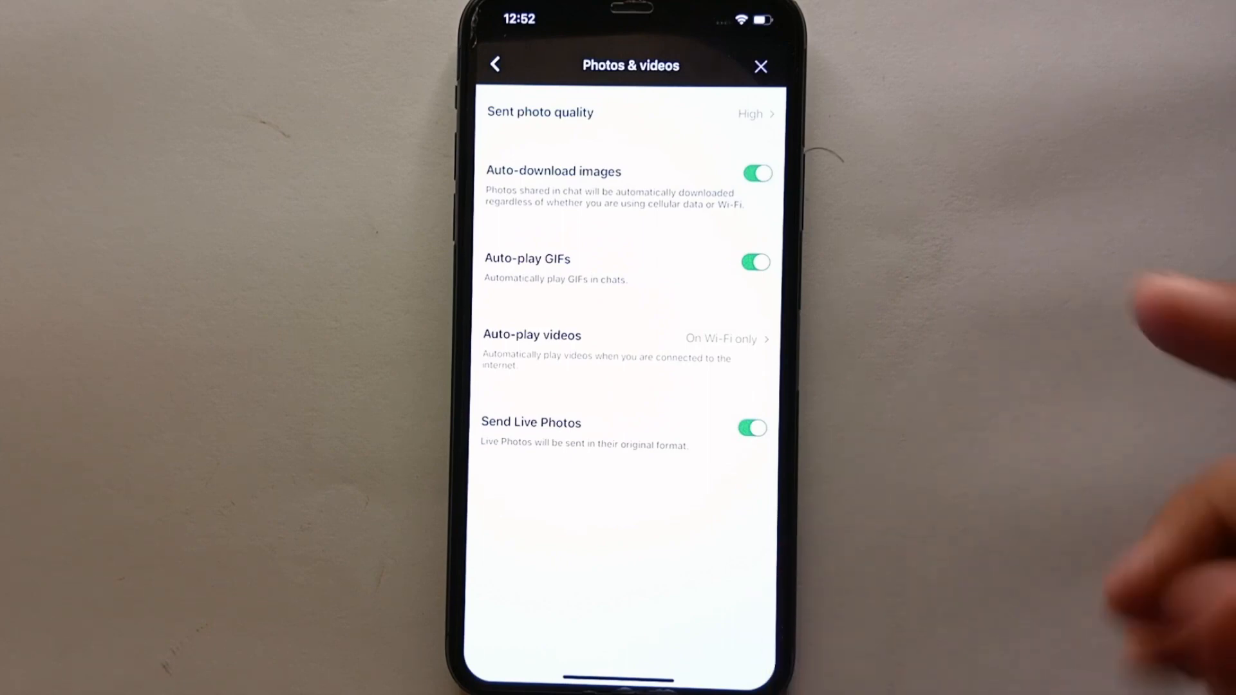
{"action": "left_click", "coordinate": [754, 173]}
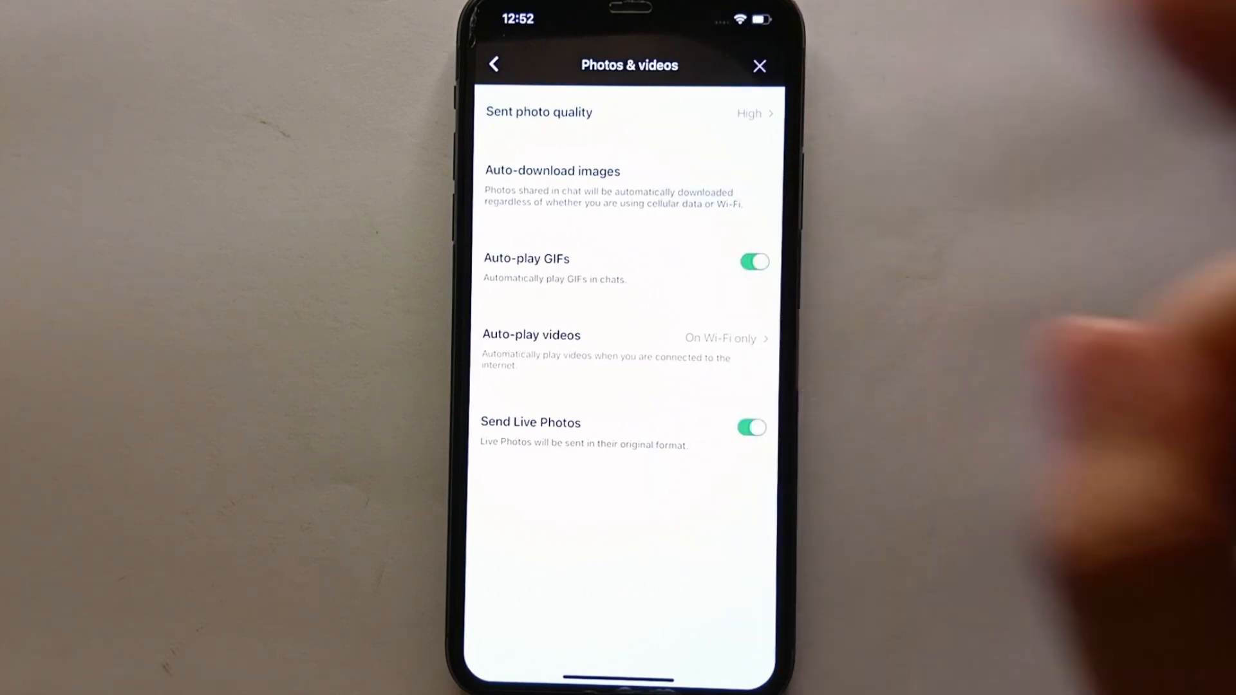
{"action": "left_click", "coordinate": [752, 172]}
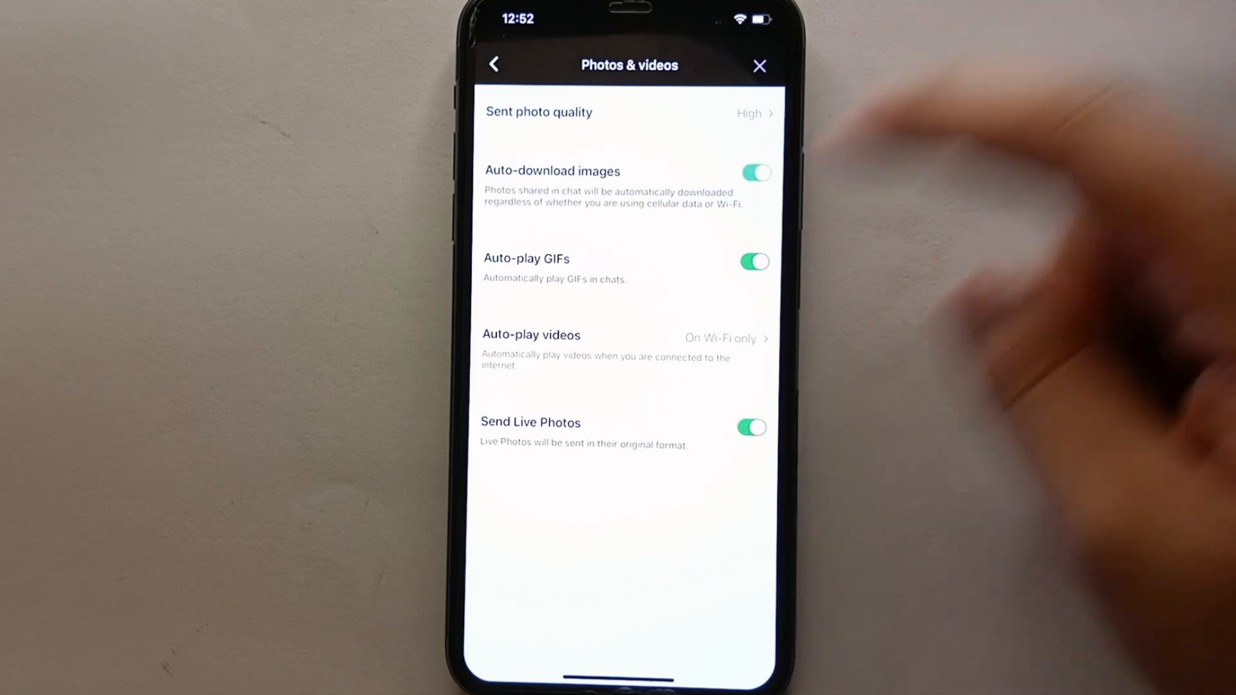